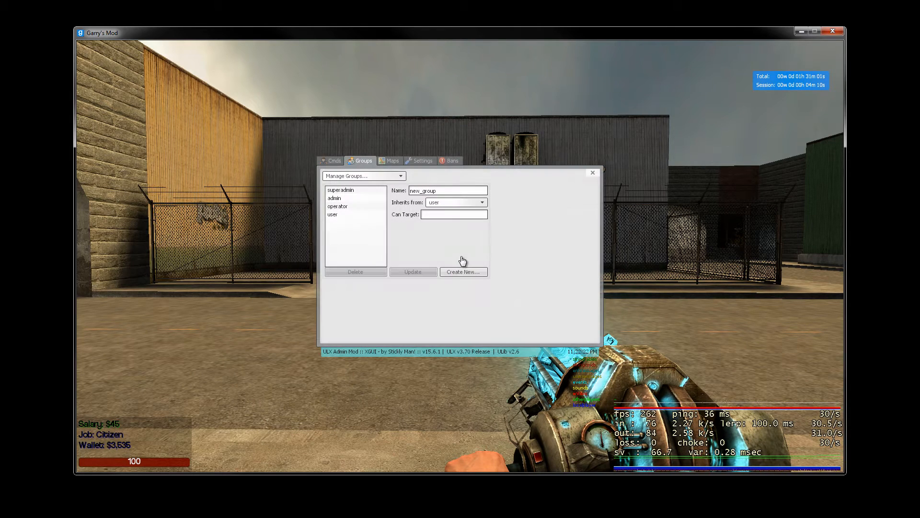
mouse_move(330, 163)
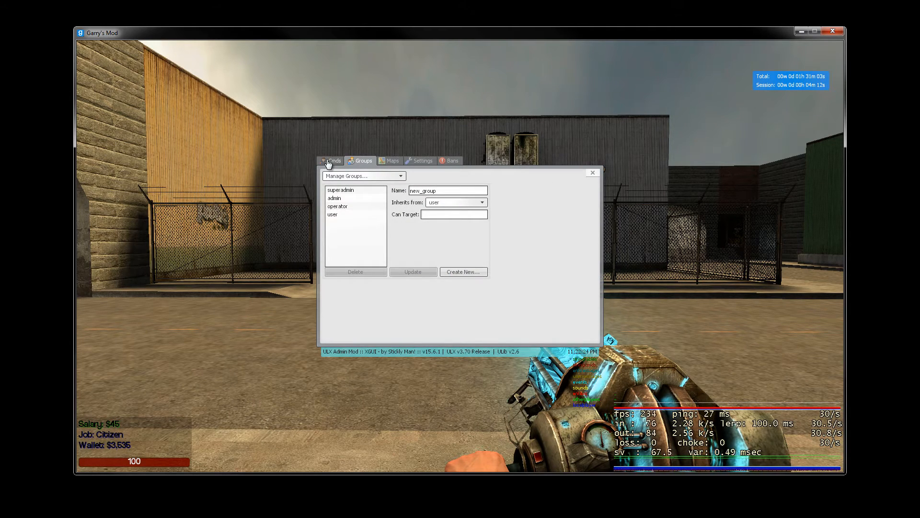
- Visit the Cmds page and return to Groups, showing superadmin's single-member user list
click(334, 160)
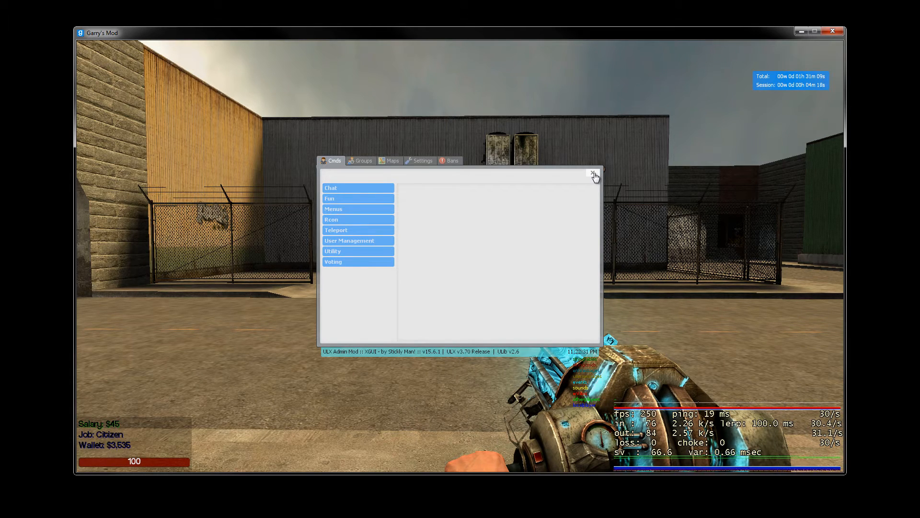
mouse_move(361, 171)
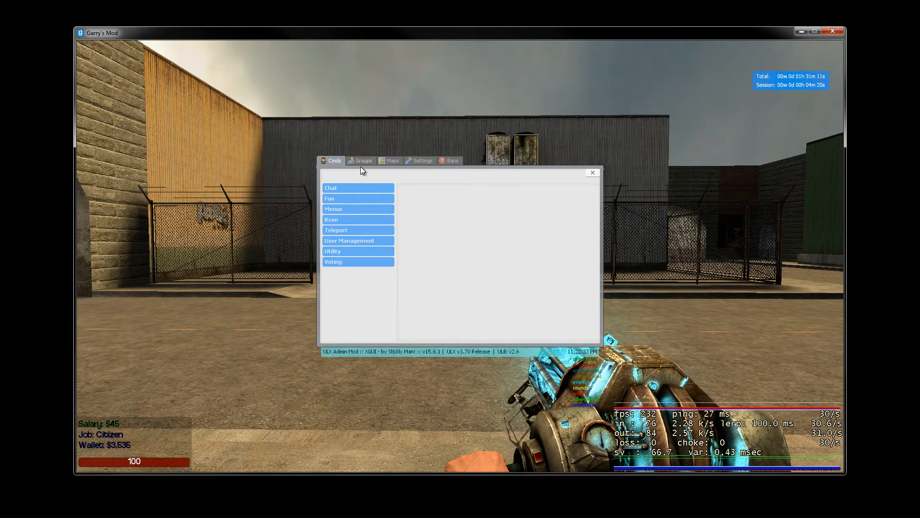
click(363, 160)
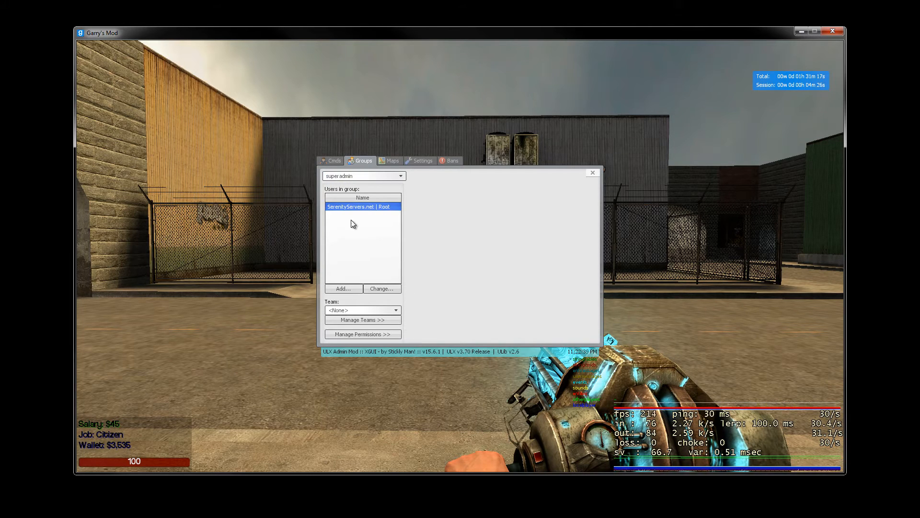
mouse_move(358, 189)
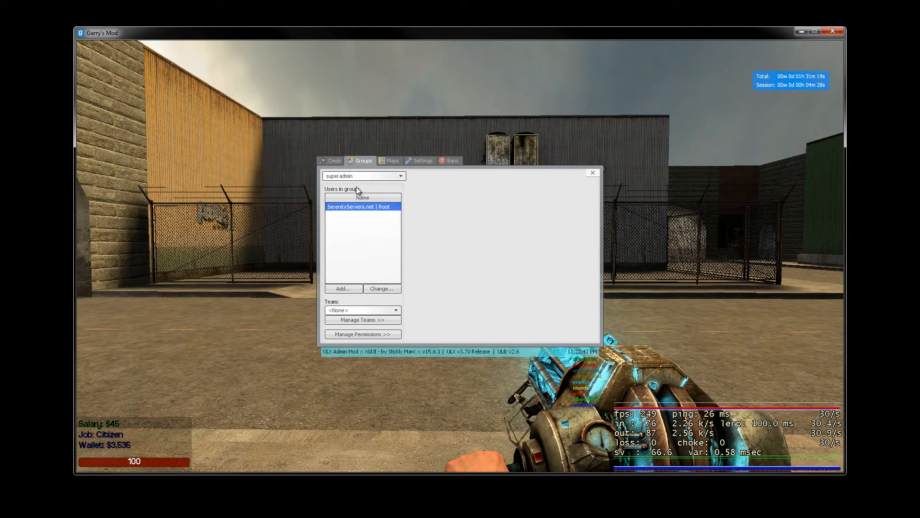
- Open Manage Groups and load superadmin's settings (inherits admin, targets everyone)
click(363, 176)
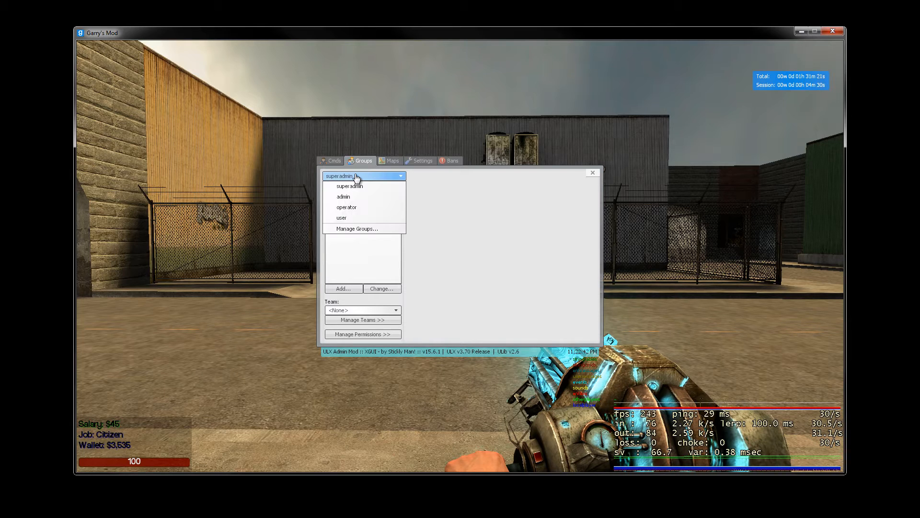
click(357, 228)
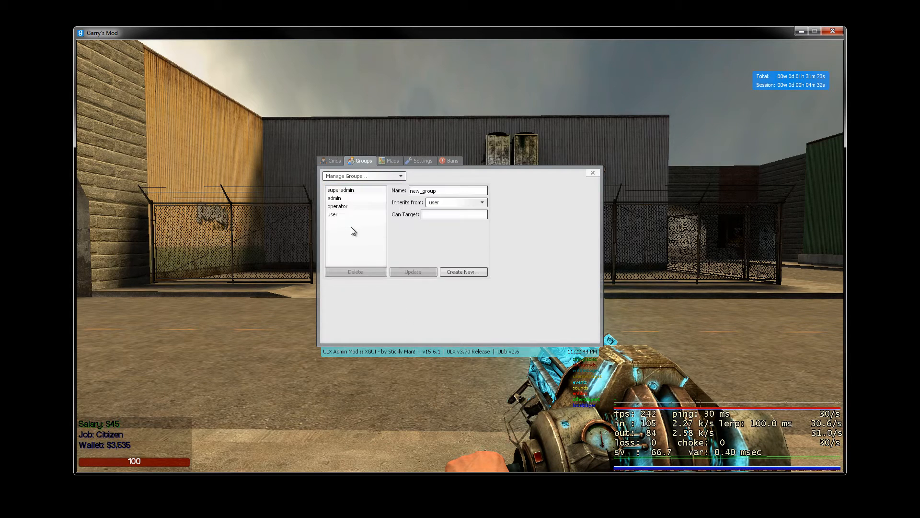
click(333, 214)
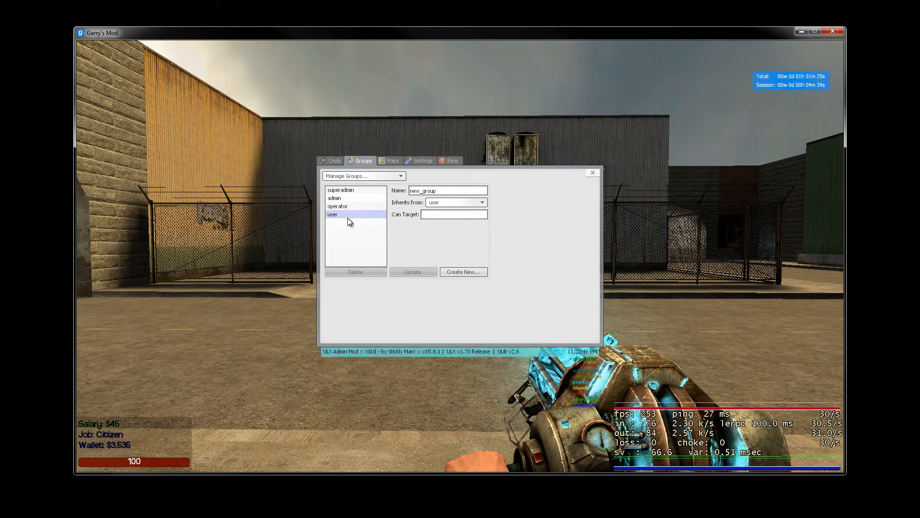
click(340, 190)
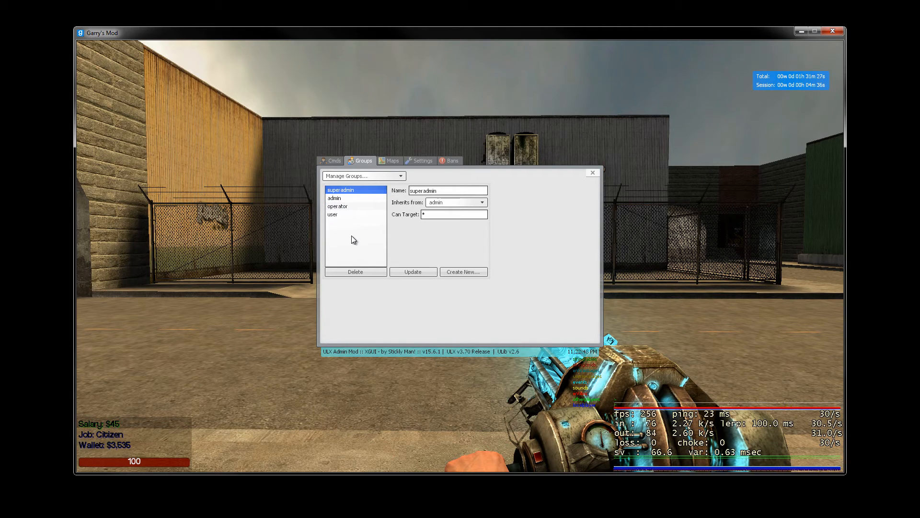
mouse_move(374, 199)
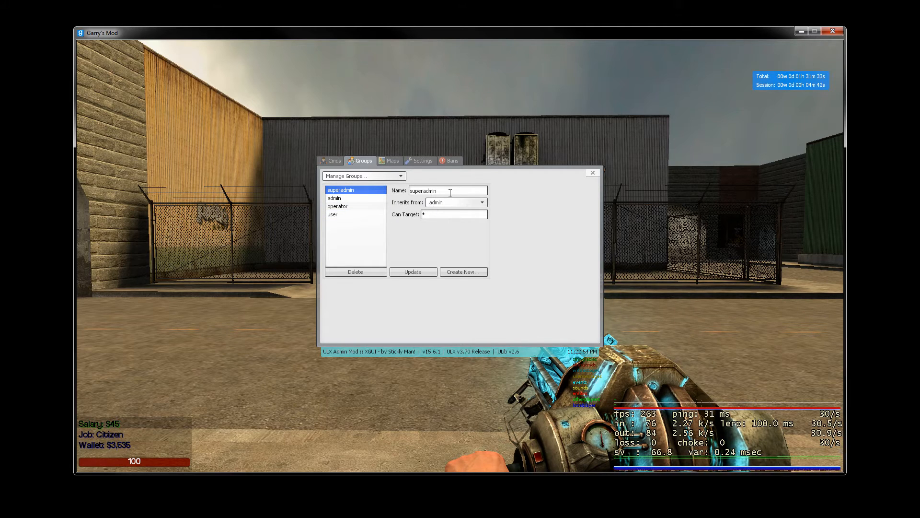
- Name the new group 'Owner' and set it to inherit from superadmin
triple_click(447, 190)
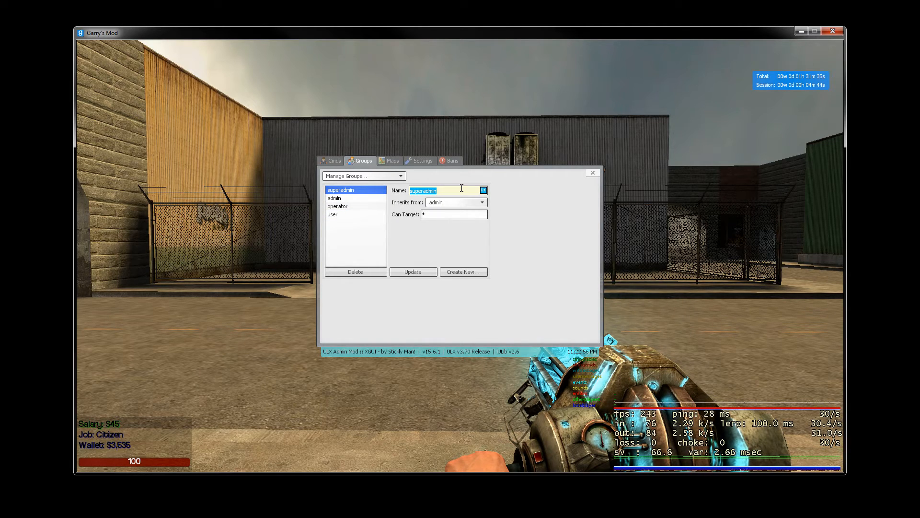
text(Owner)
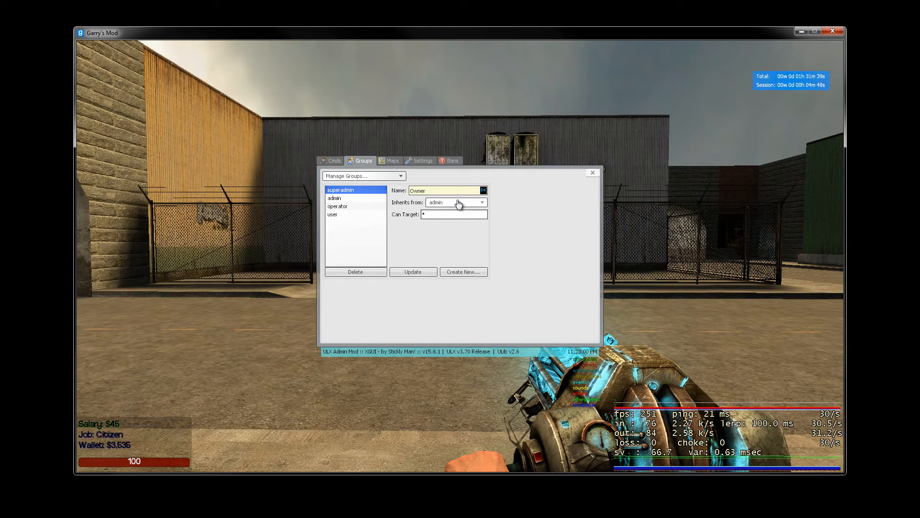
click(481, 202)
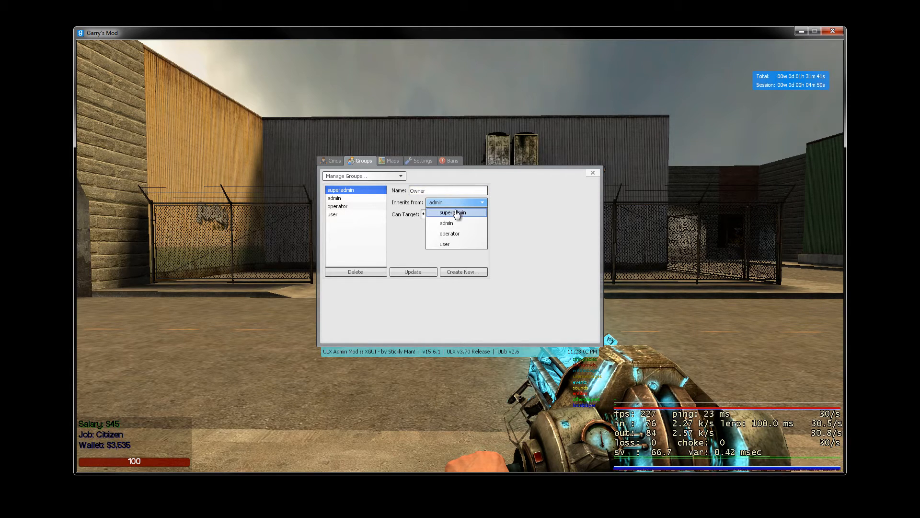
click(452, 212)
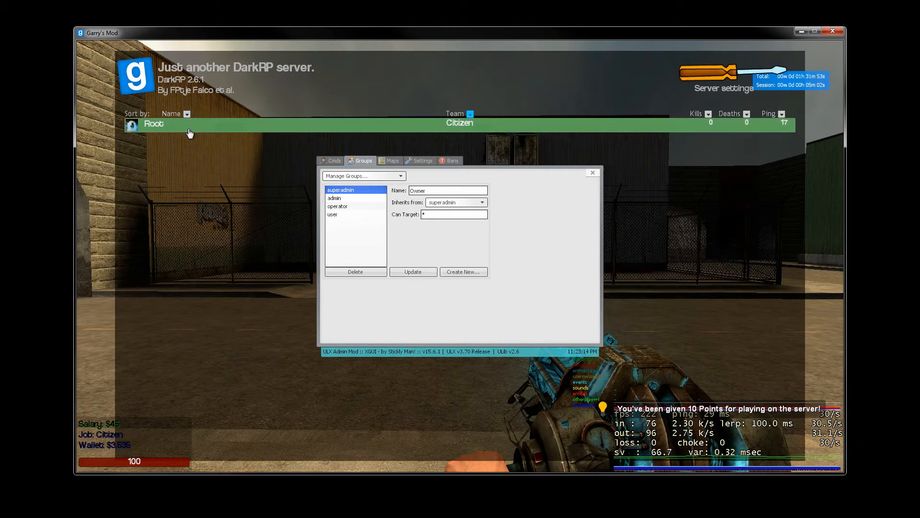
- Dismiss the scoreboard and start editing the Owner group's Can Target field
click(154, 123)
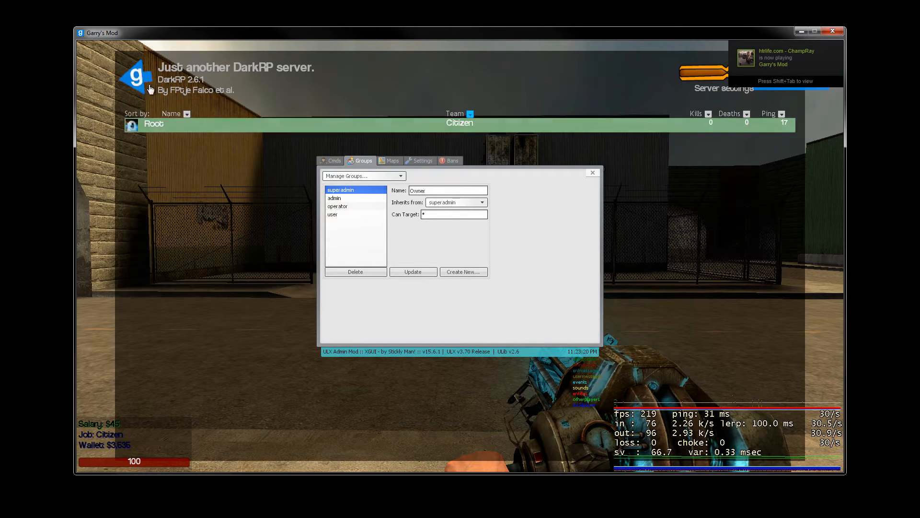
click(452, 214)
text(!%)
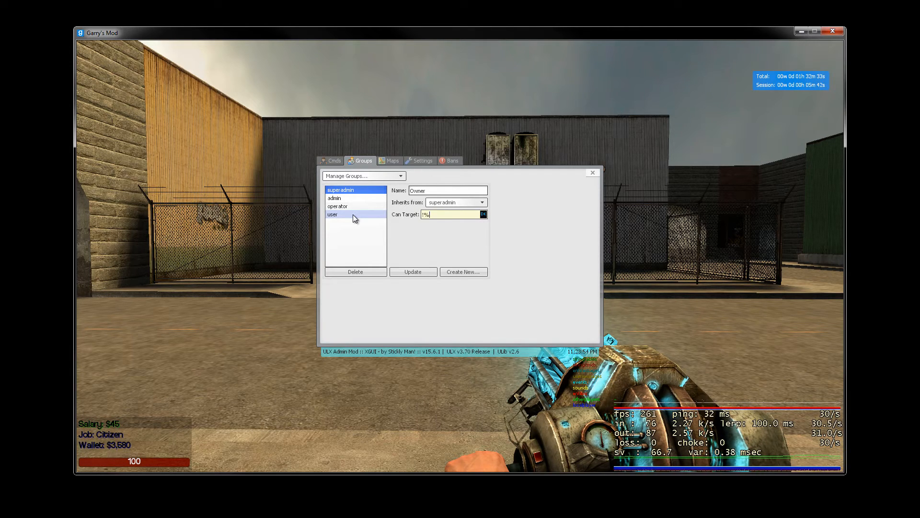
- Try a restricted target string, then restore Owner's Can Target to the * wildcard
text(Owner)
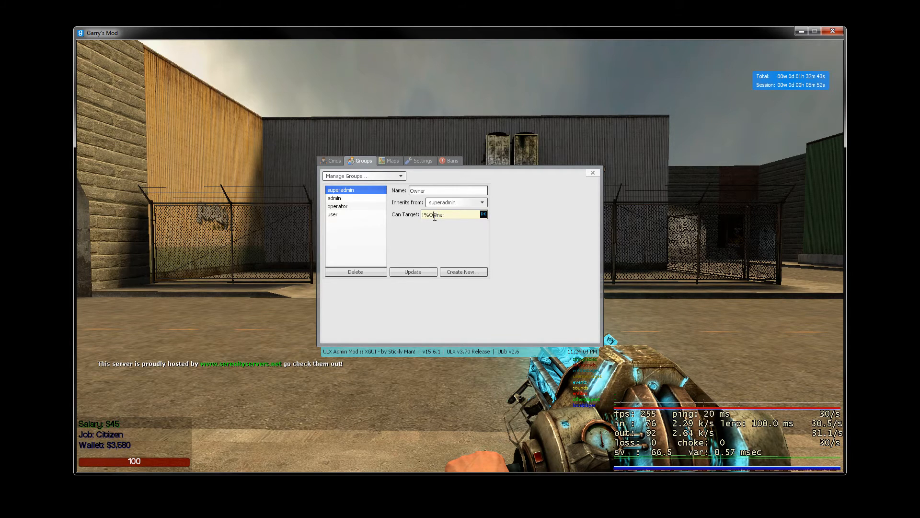
click(447, 190)
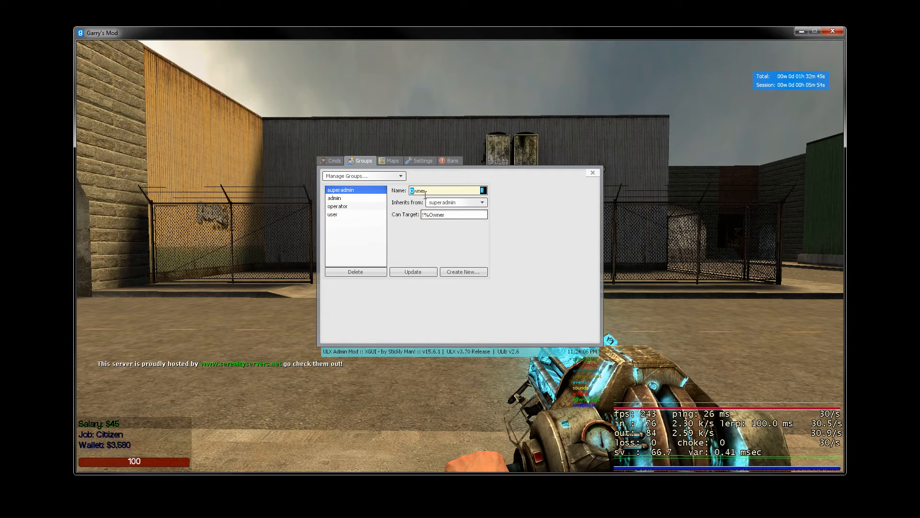
click(454, 213)
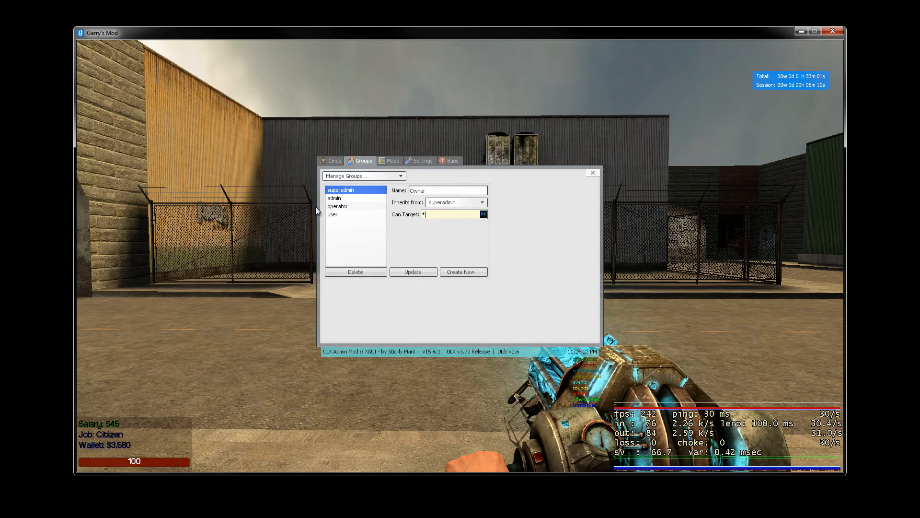
mouse_move(392, 235)
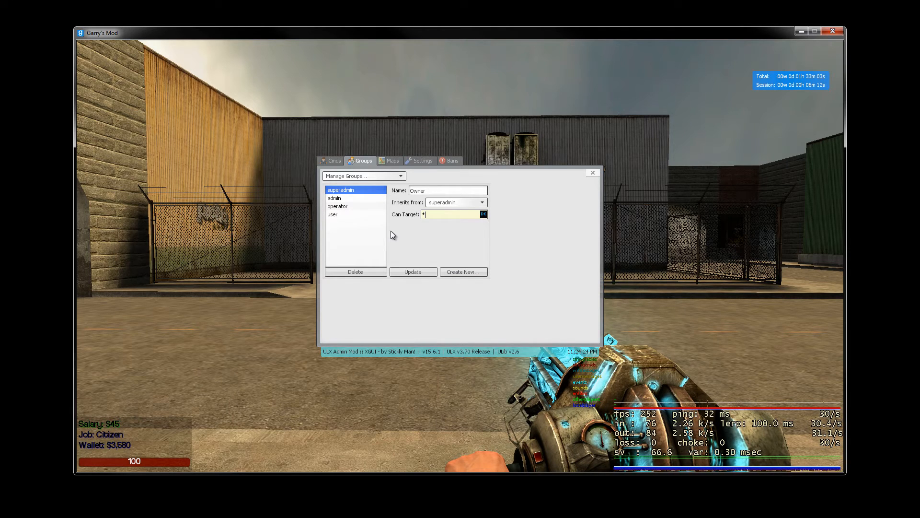
mouse_move(463, 272)
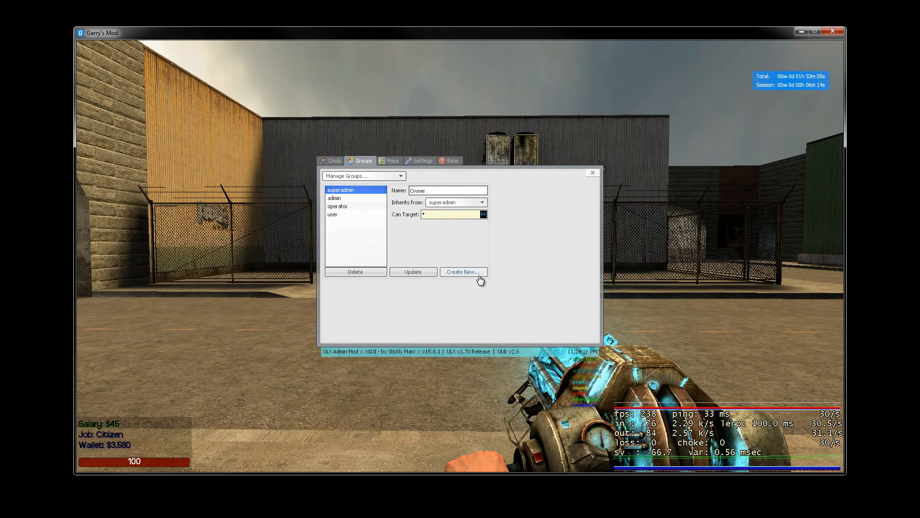
- Create the Owner group, select it in the group list, and add a player
click(463, 271)
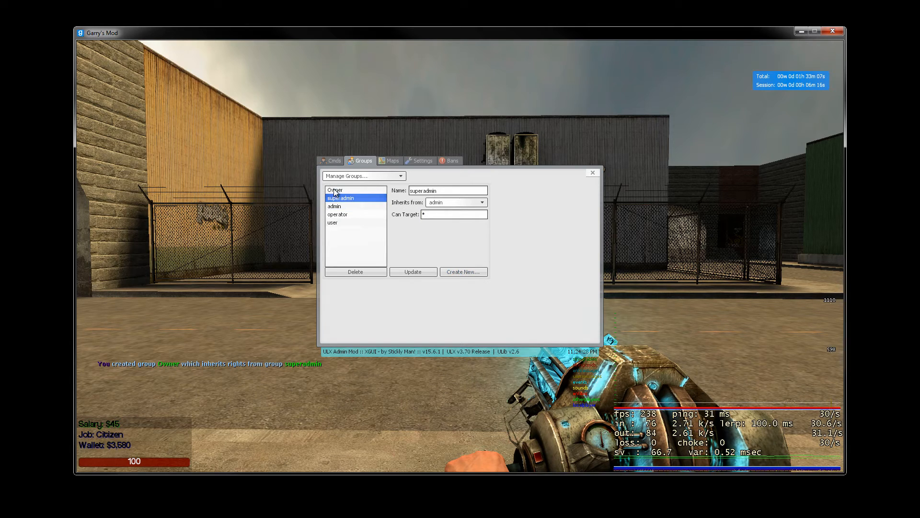
click(363, 175)
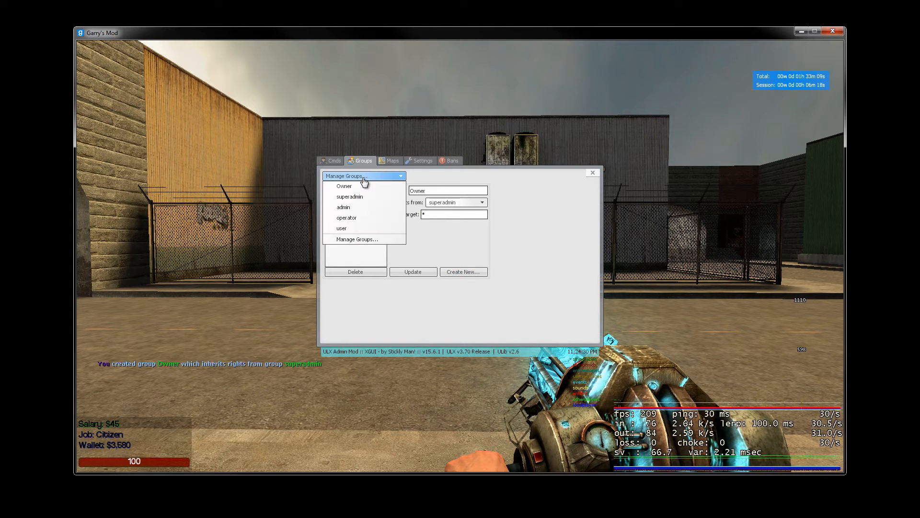
click(344, 185)
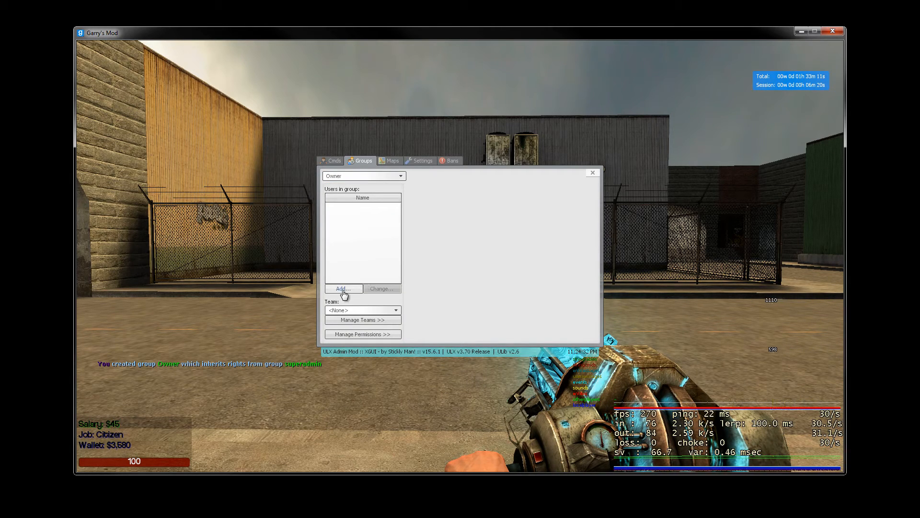
click(344, 289)
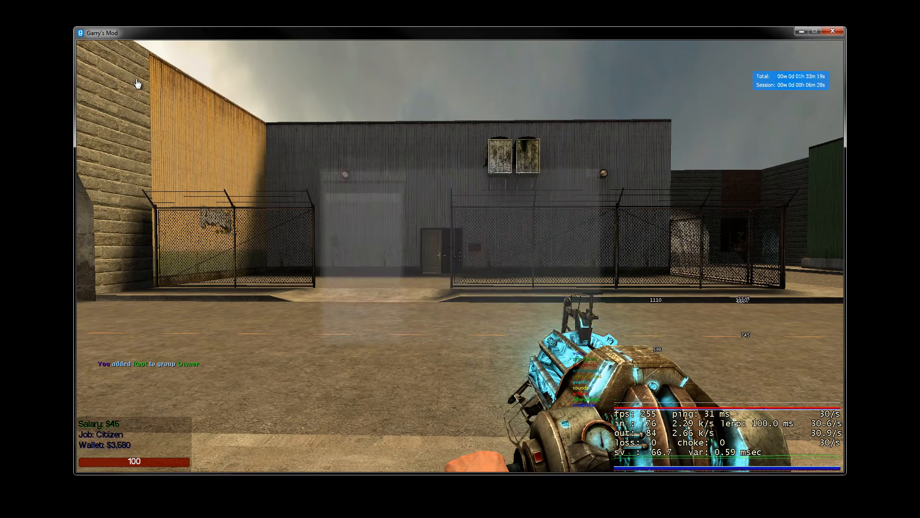
- Reopen Manage Groups, load admin's settings and name the new group 'Head-Admin'
click(362, 176)
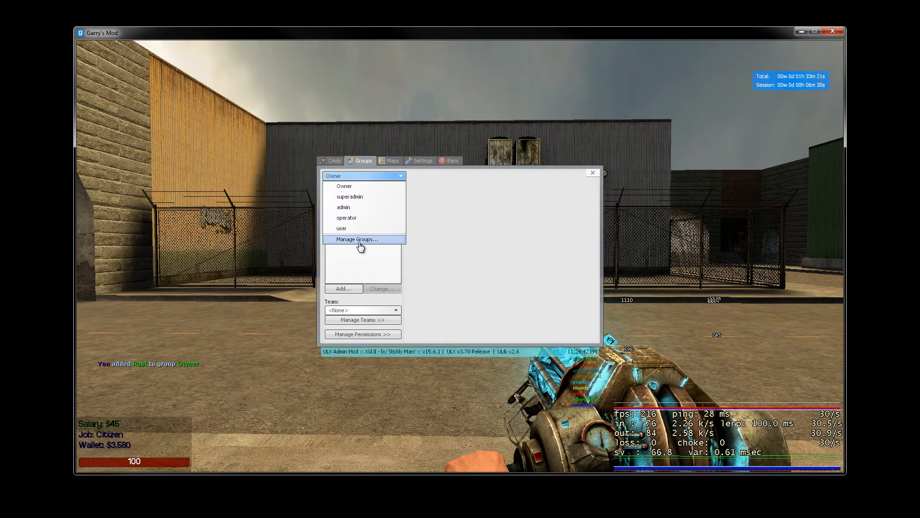
click(356, 238)
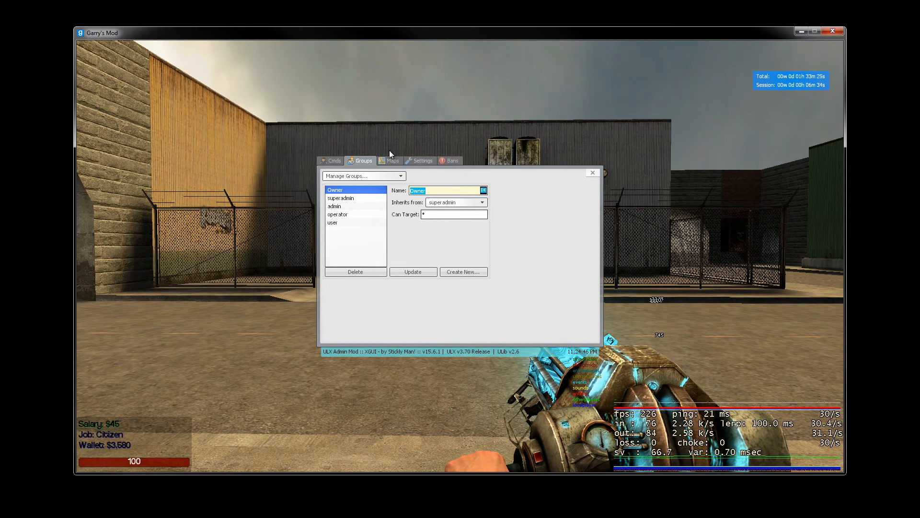
click(334, 206)
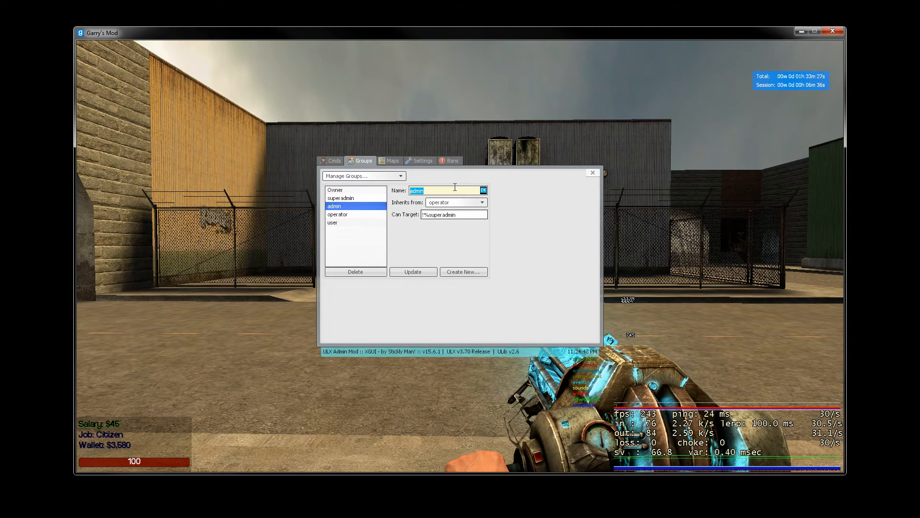
text(Head)
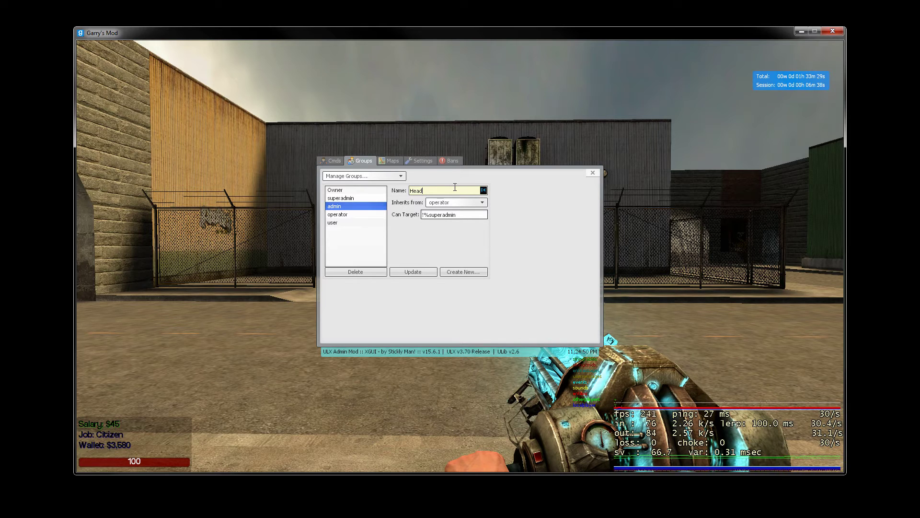
text(-Admin)
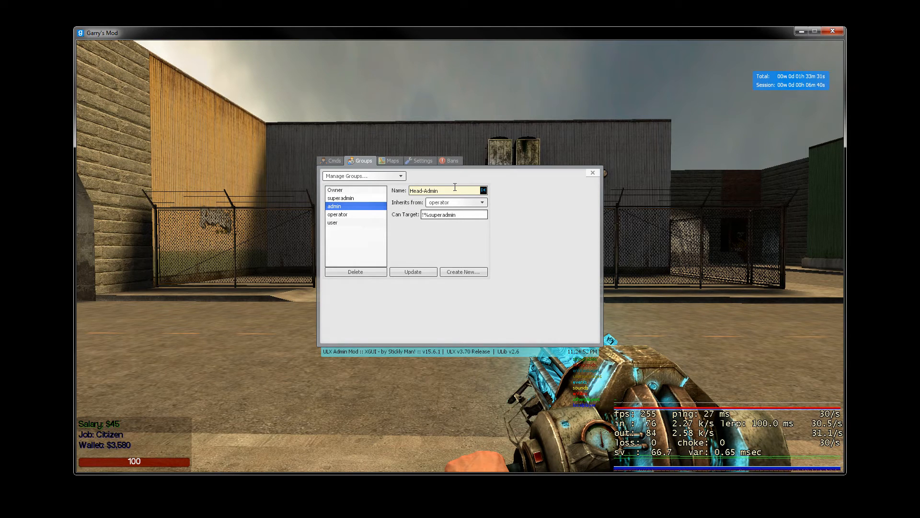
- Set Head-Admin to inherit from admin and edit its Can Target to !%superadmin
click(482, 201)
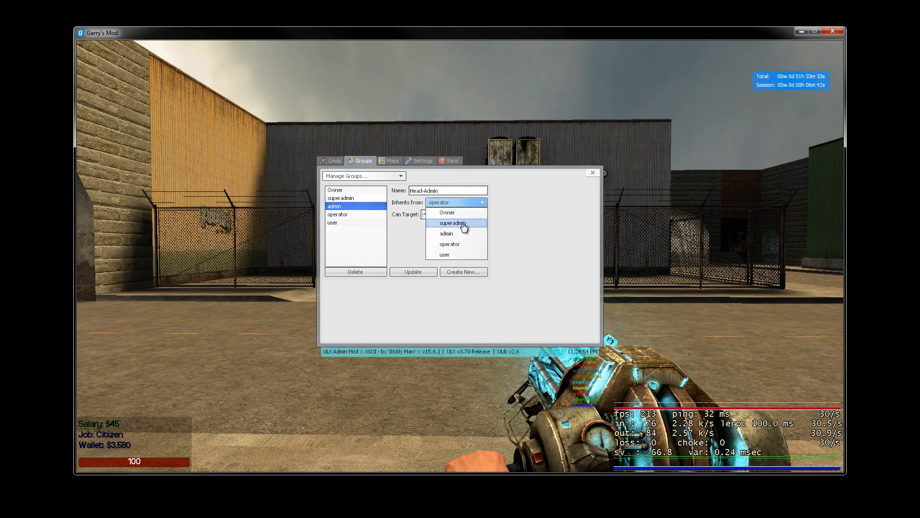
click(446, 233)
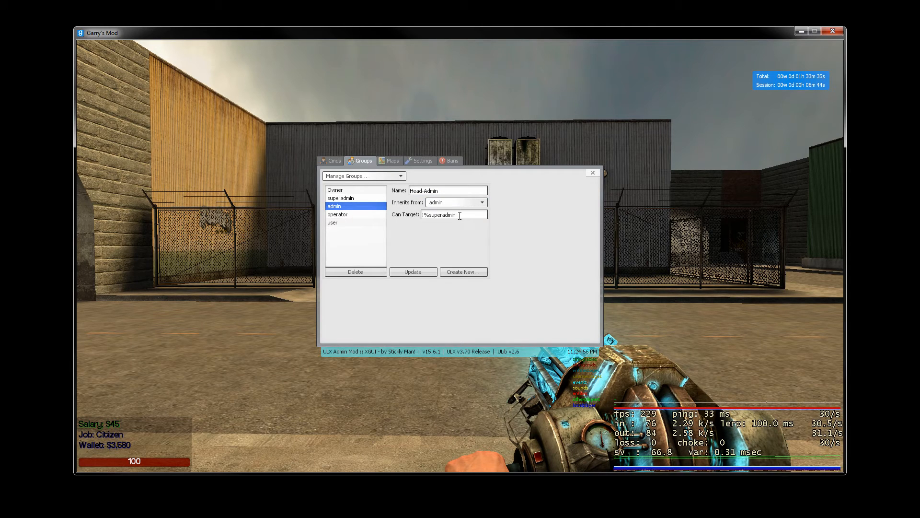
double_click(443, 214)
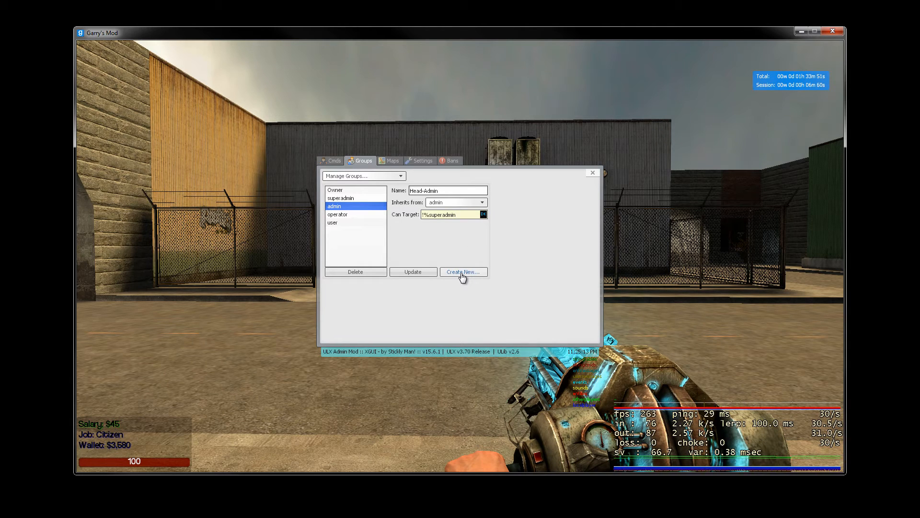
- Create the Head-Admin group, then view the superadmin and user group settings
click(463, 271)
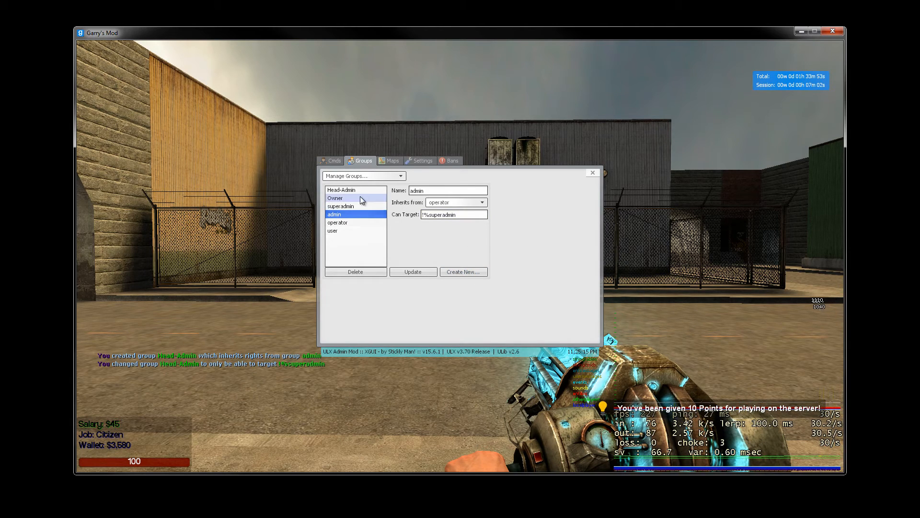
click(340, 207)
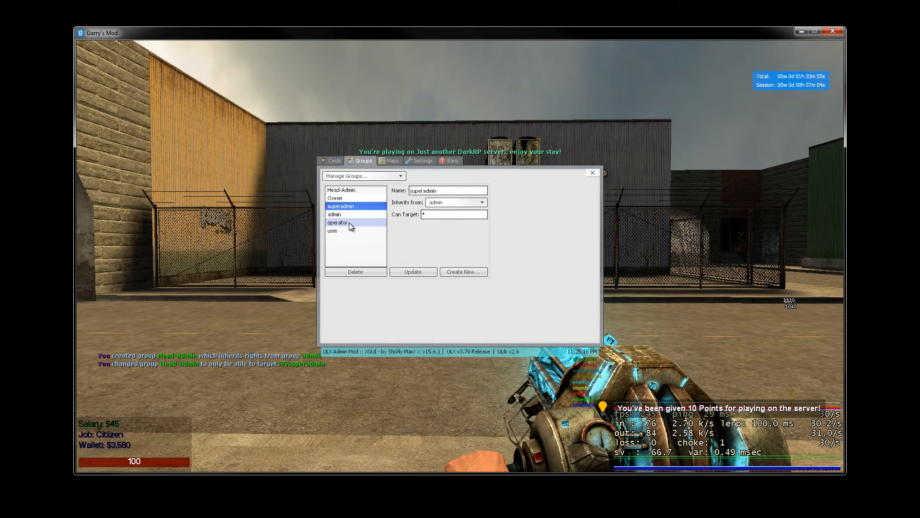
click(333, 230)
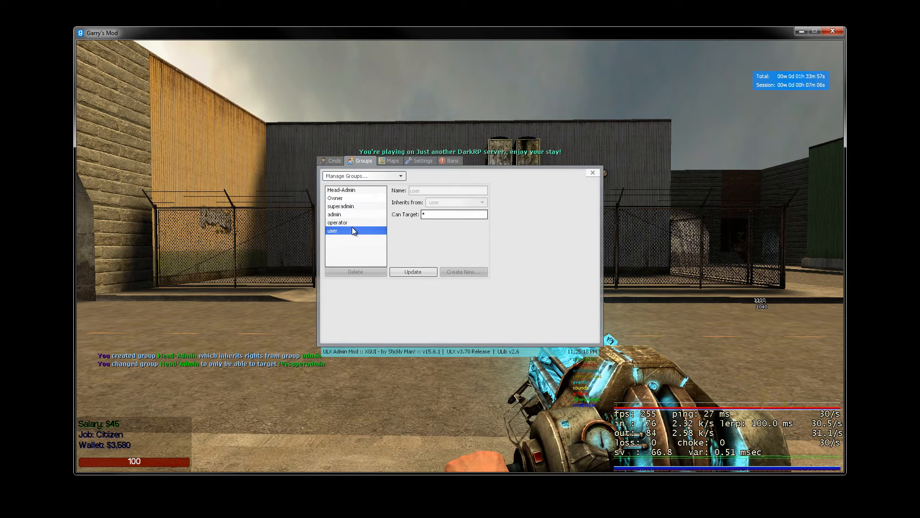
- Compare the user and operator groups' settings, ending on operator (inherits user)
click(337, 223)
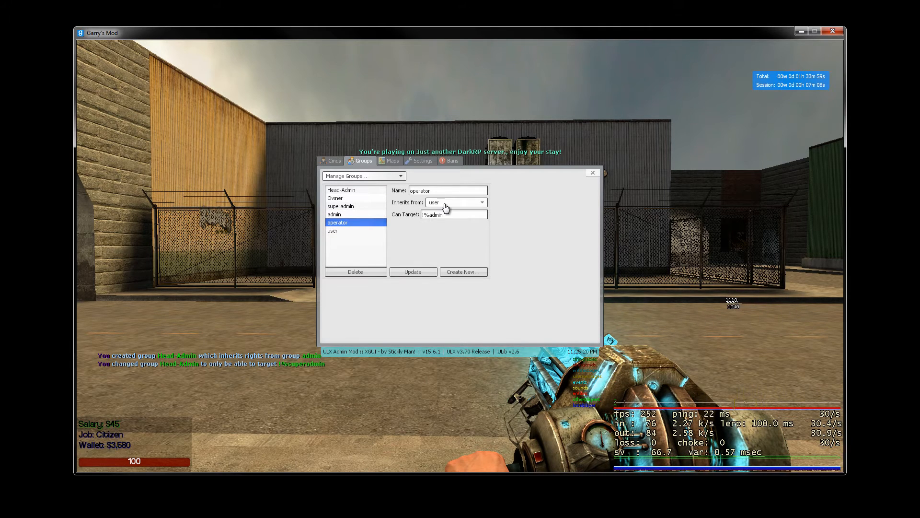
mouse_move(380, 240)
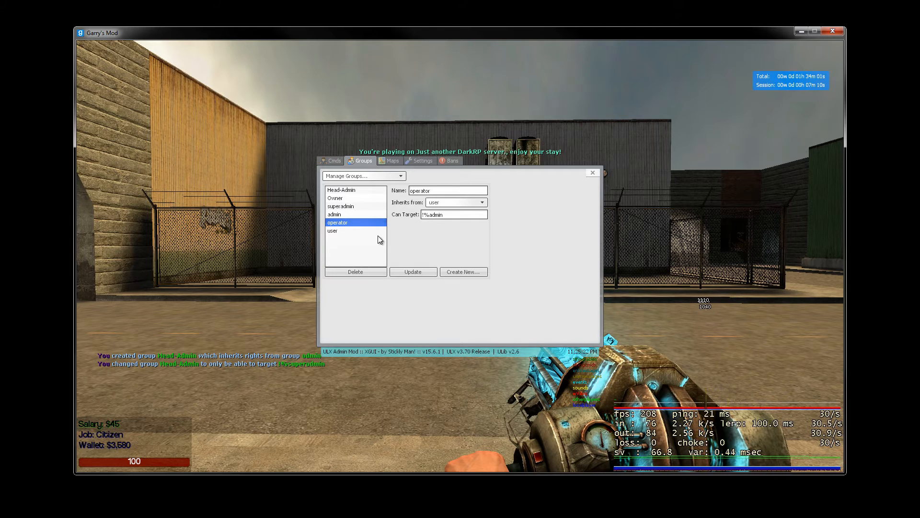
mouse_move(346, 229)
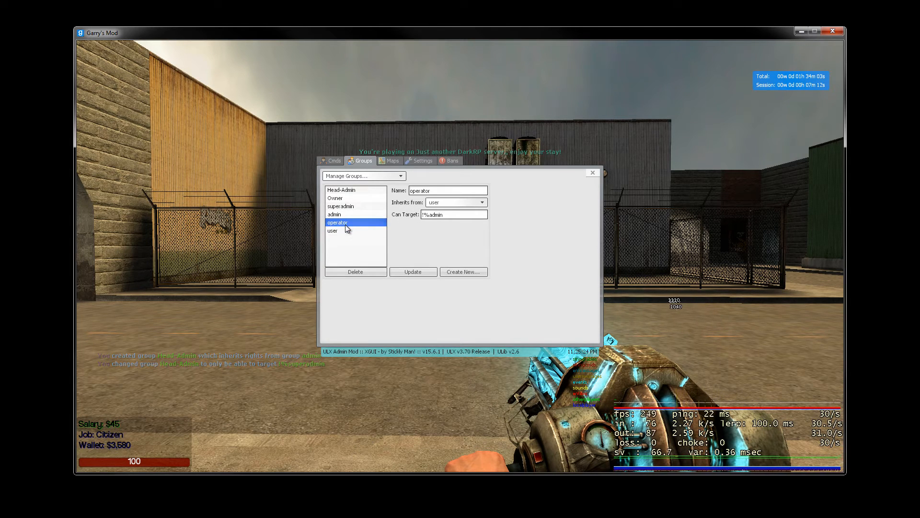
click(332, 230)
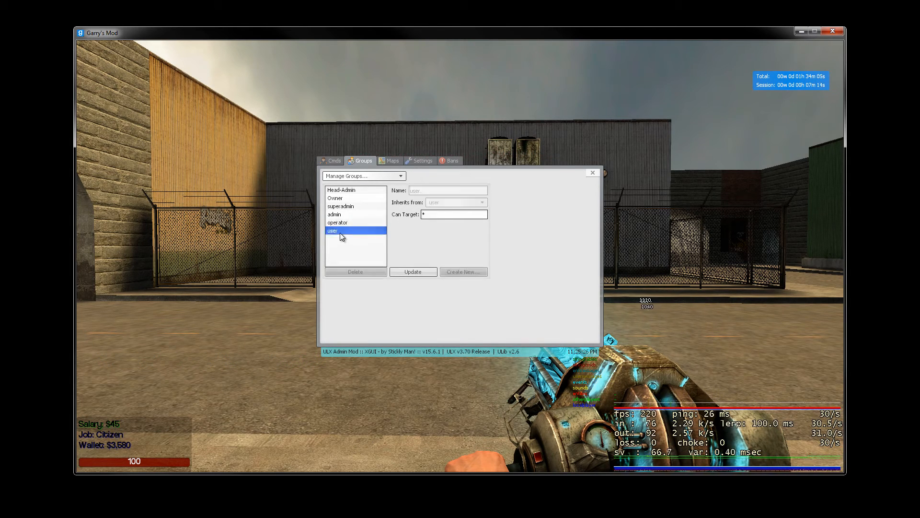
click(337, 223)
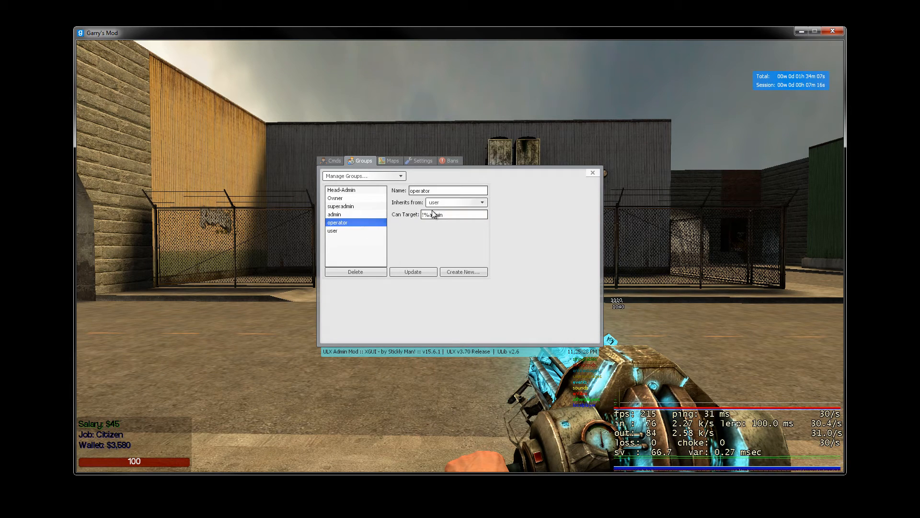
click(332, 230)
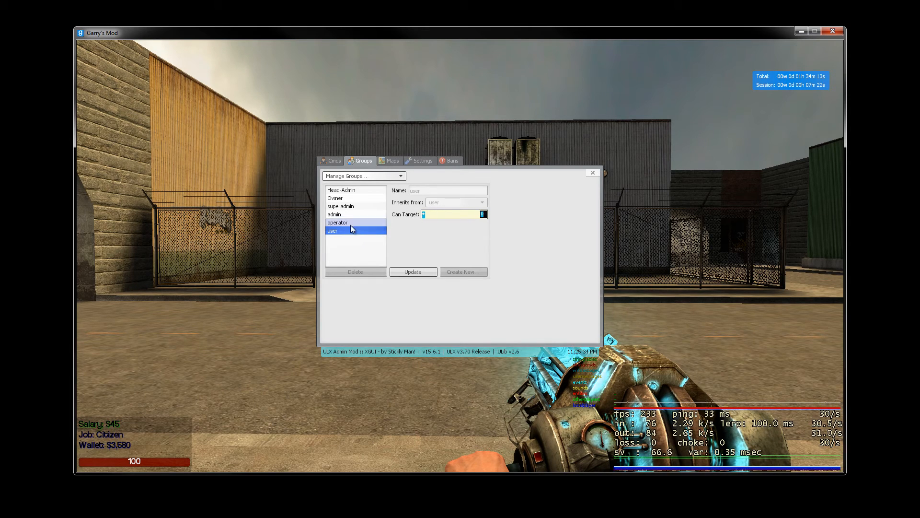
click(338, 223)
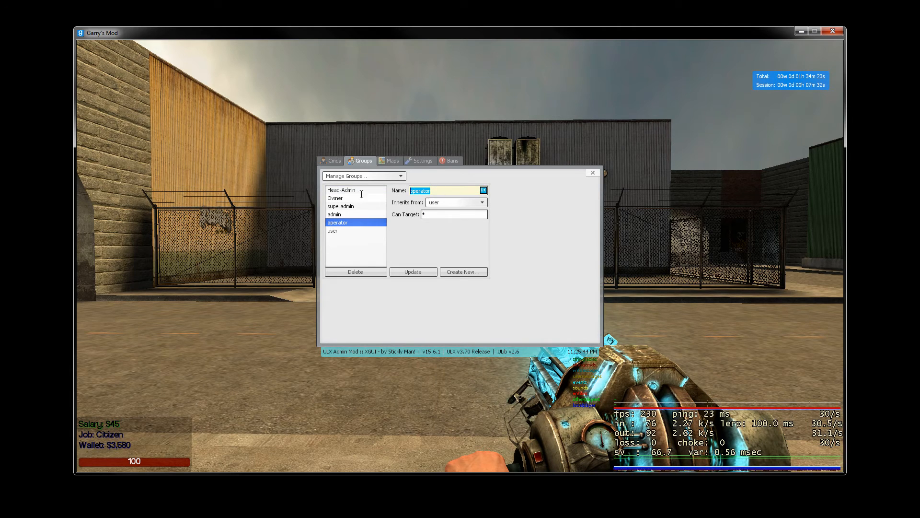
- Enter 'Donator' as the new group name, inheriting from user
text(Donato)
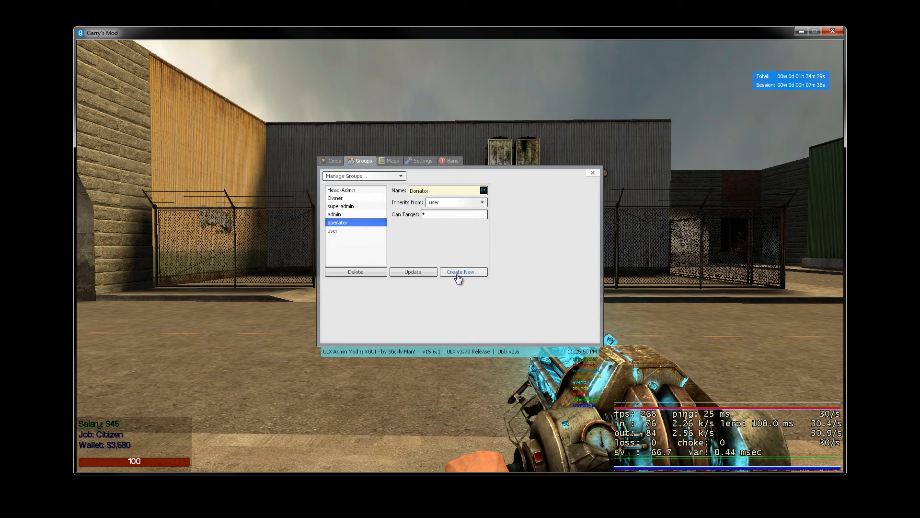
triple_click(444, 190)
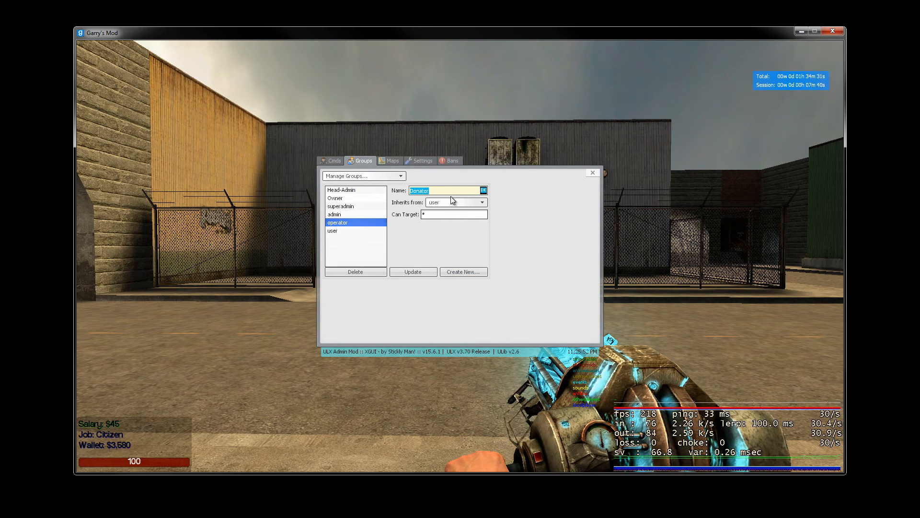
mouse_move(443, 263)
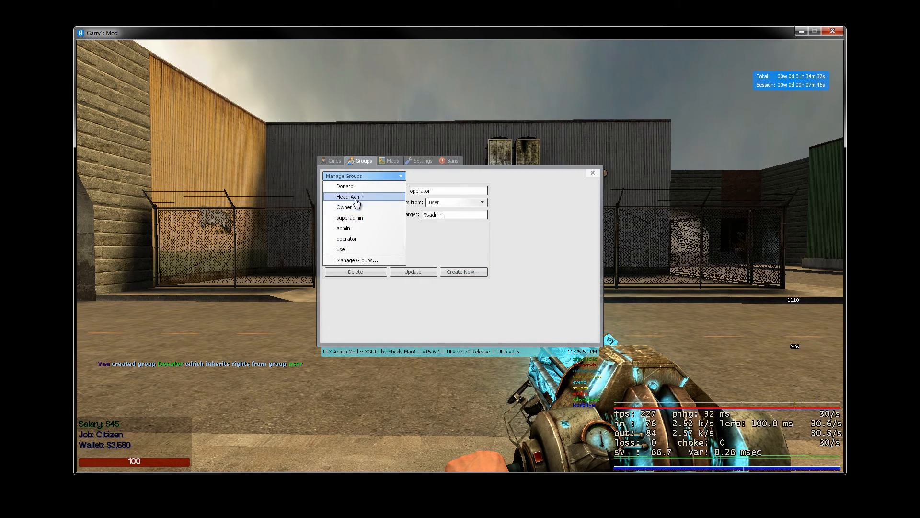
- Select the Donator group and open its Manage Permissions category list
click(345, 186)
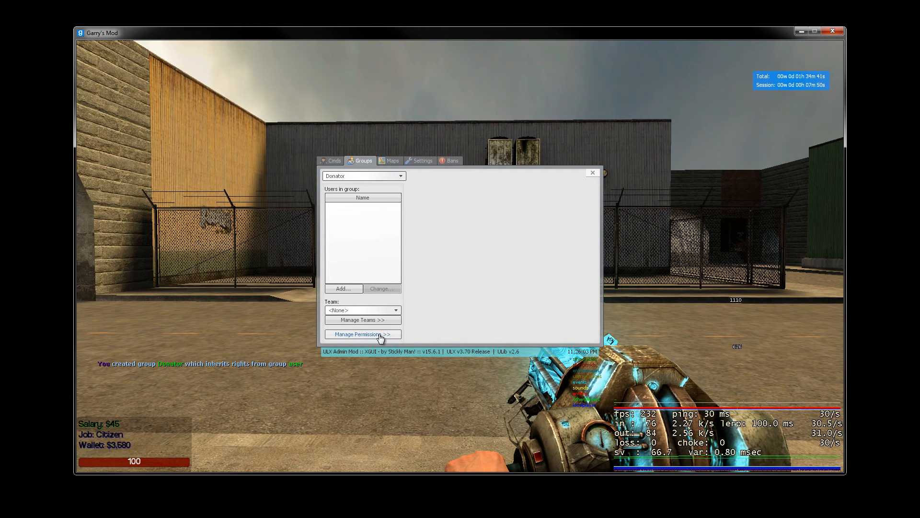
click(363, 334)
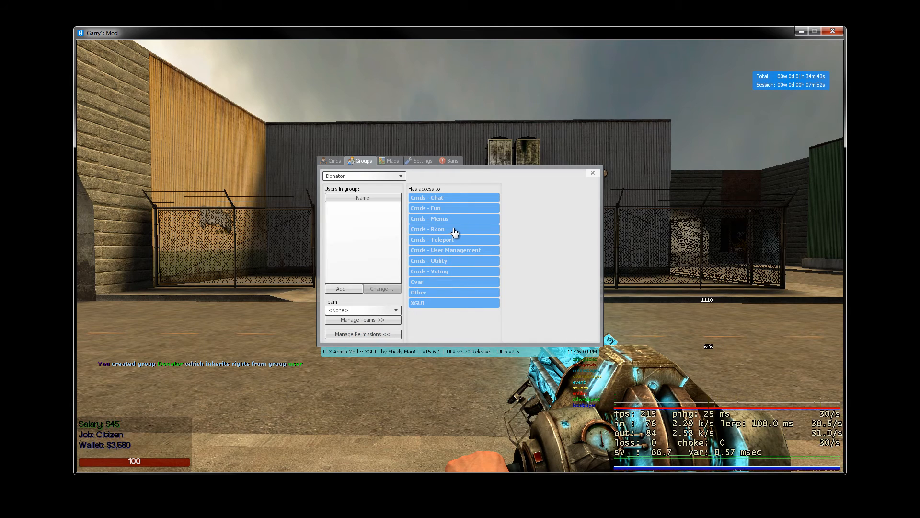
mouse_move(452, 219)
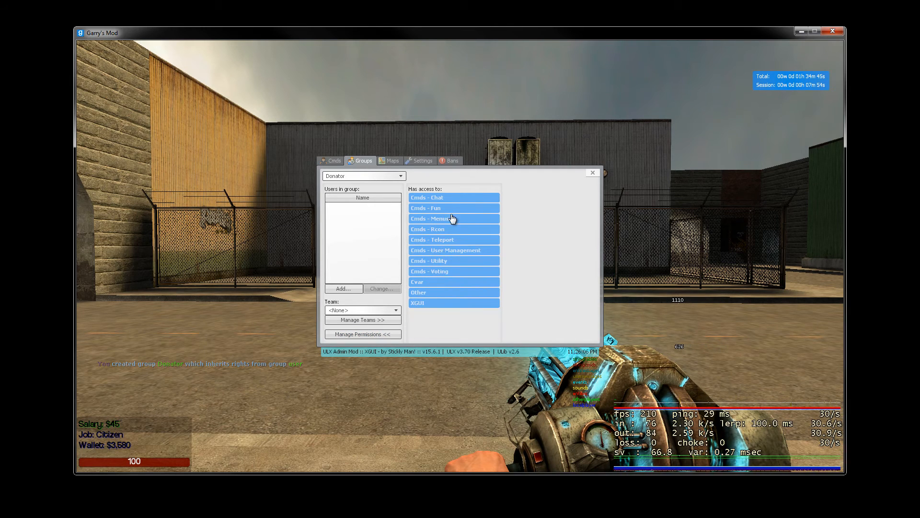
click(427, 197)
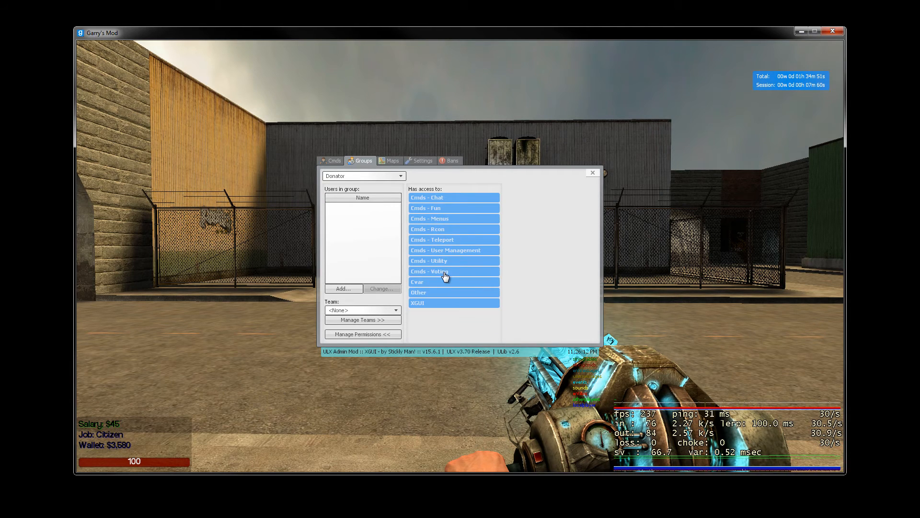
- Grant Donator ulx votekick under Cmds - Voting and ulx god under Cmds - Fun
click(429, 270)
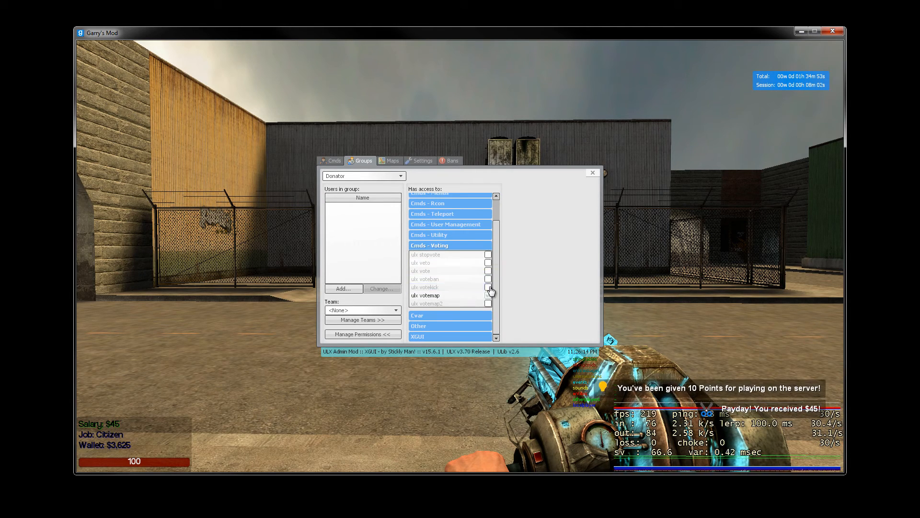
click(488, 279)
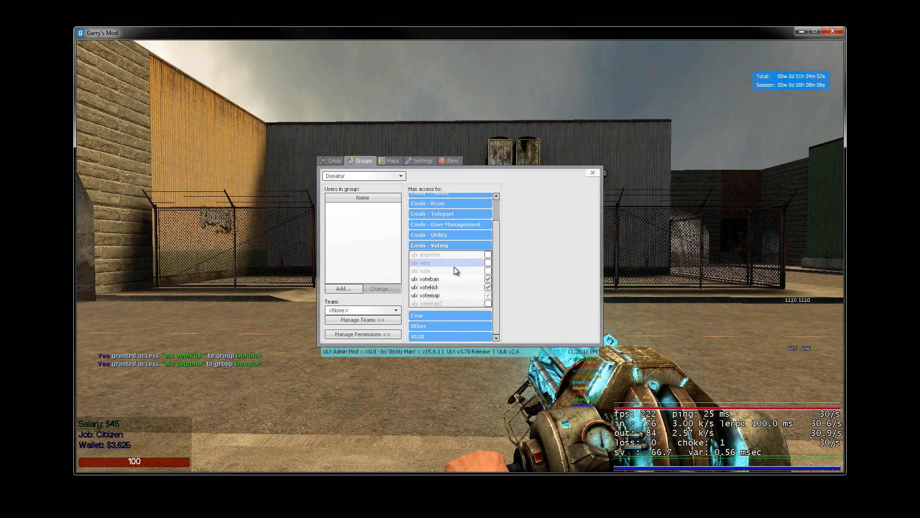
scroll(up, 3)
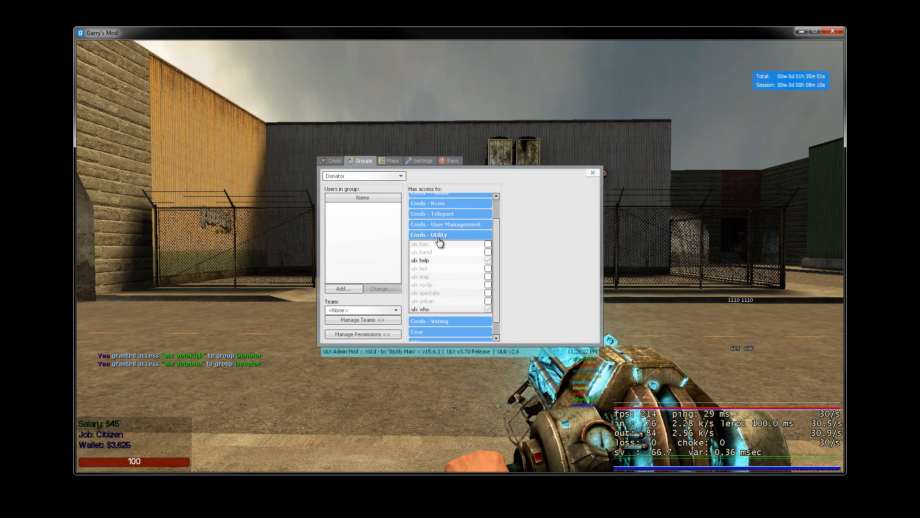
click(429, 235)
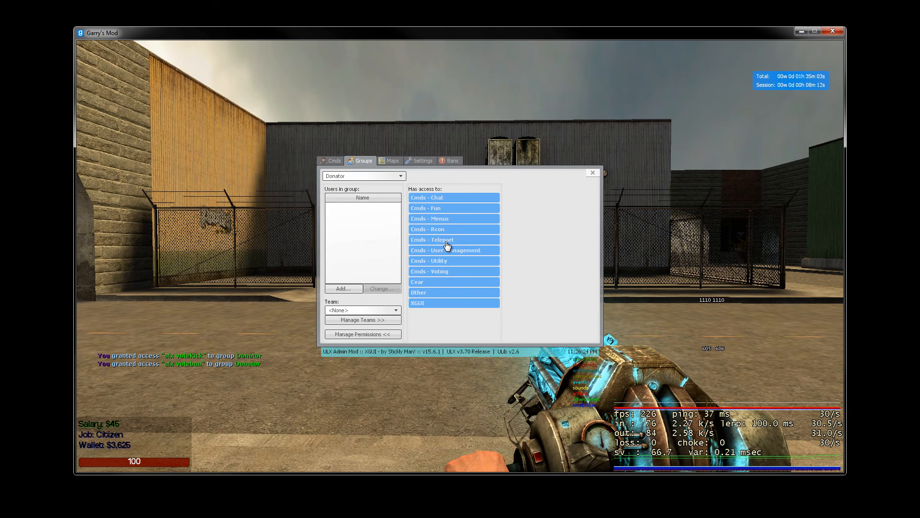
click(450, 229)
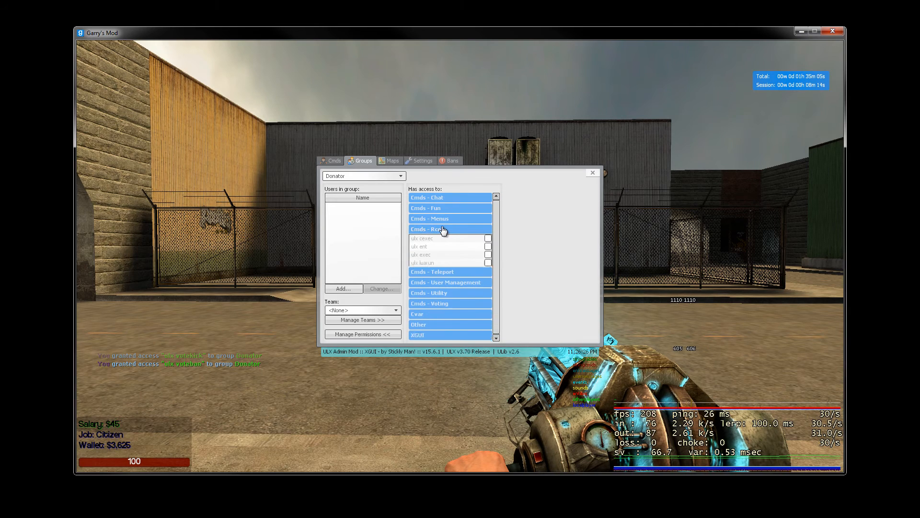
click(429, 217)
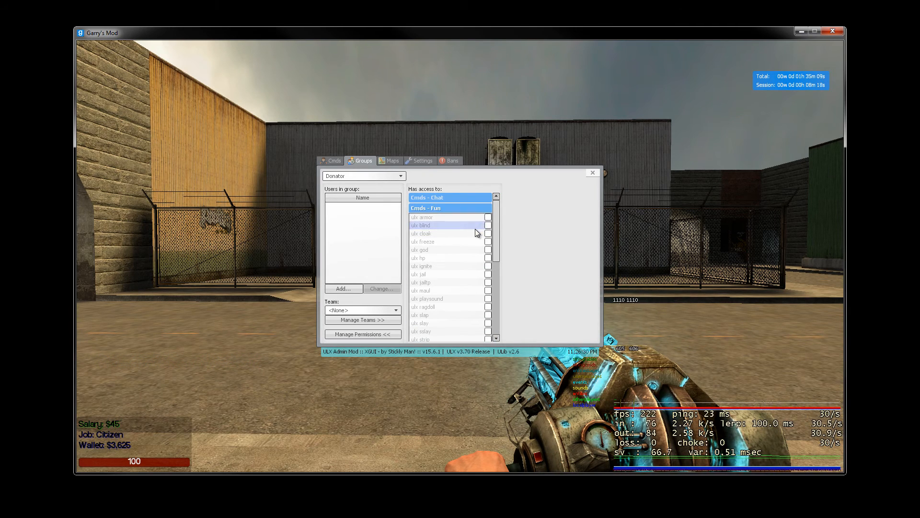
scroll(down, 3)
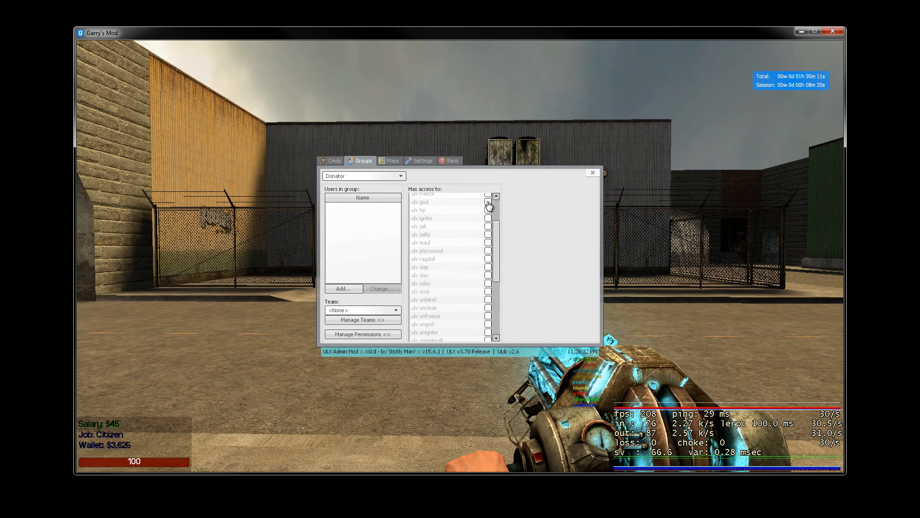
click(488, 201)
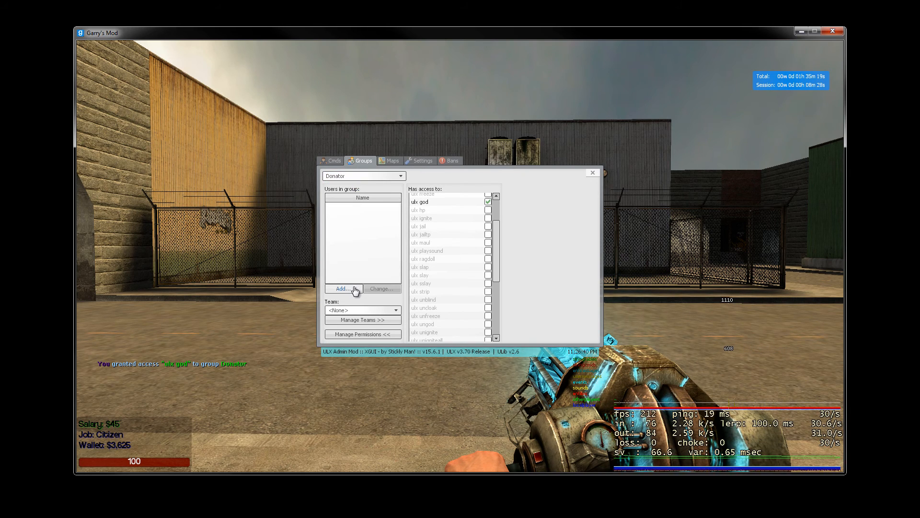
- Add a player to the Donator group, then bring up the game's main menu
click(333, 160)
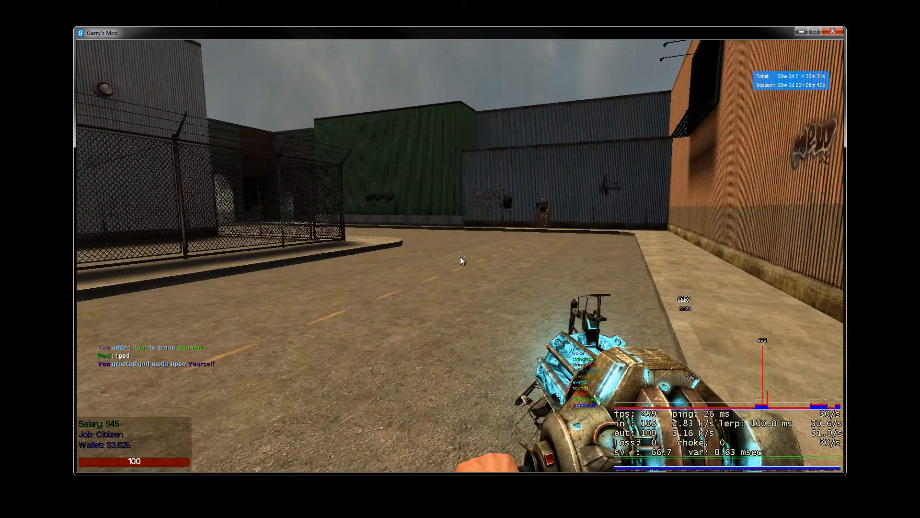
mouse_move(460, 259)
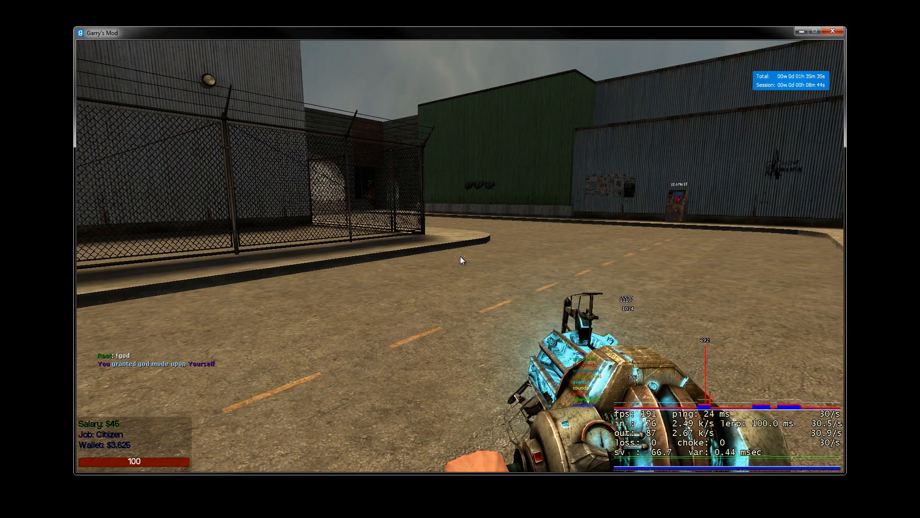
key(Escape)
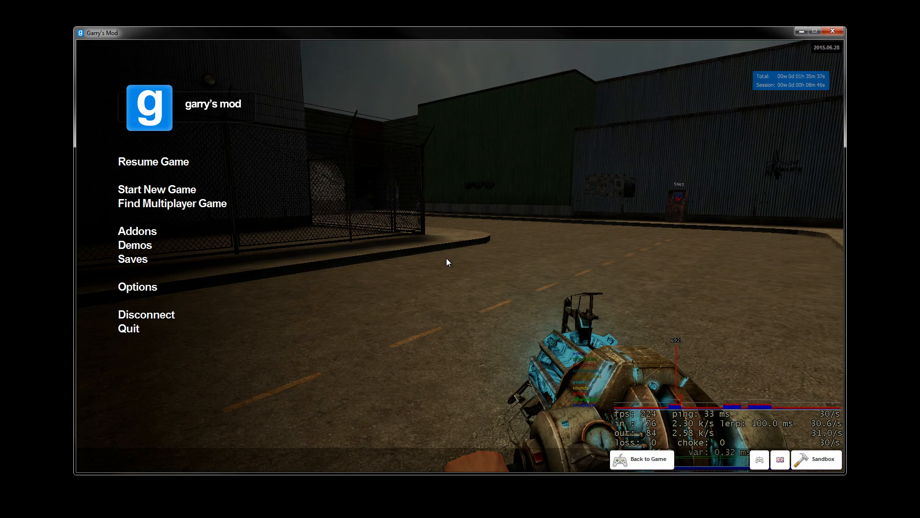